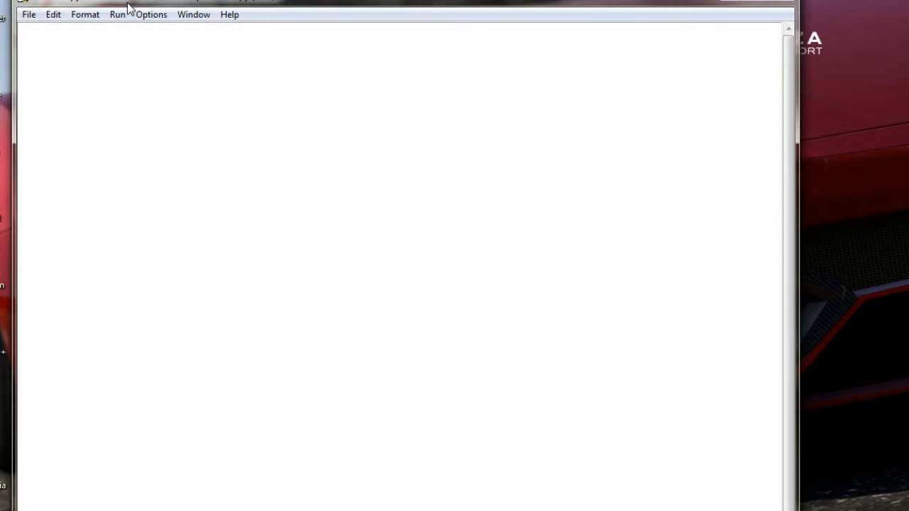
Write 'example =10' and 'print(example)' as the script's first two lines
type("e")
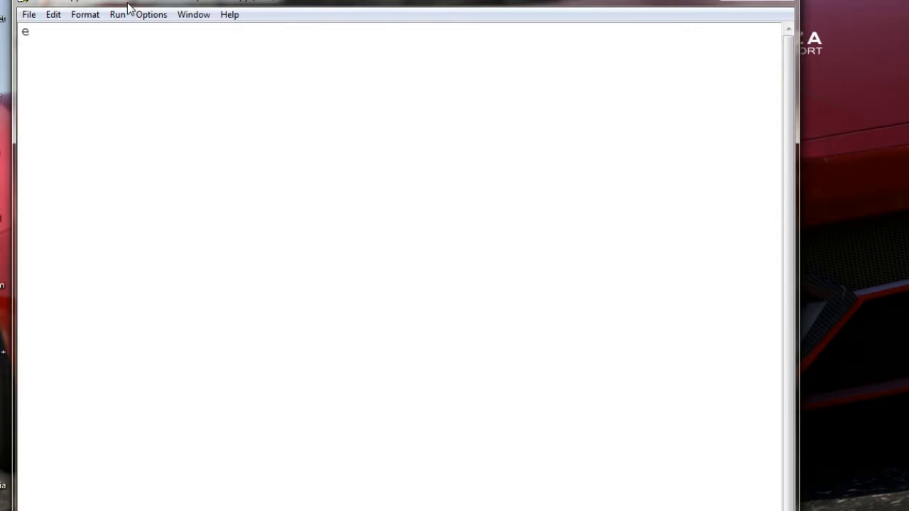
type("xa")
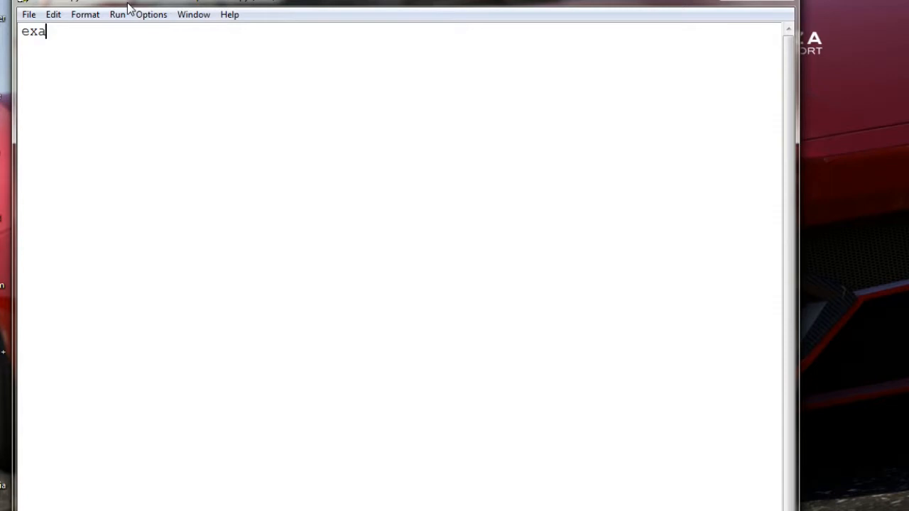
type("mple =10")
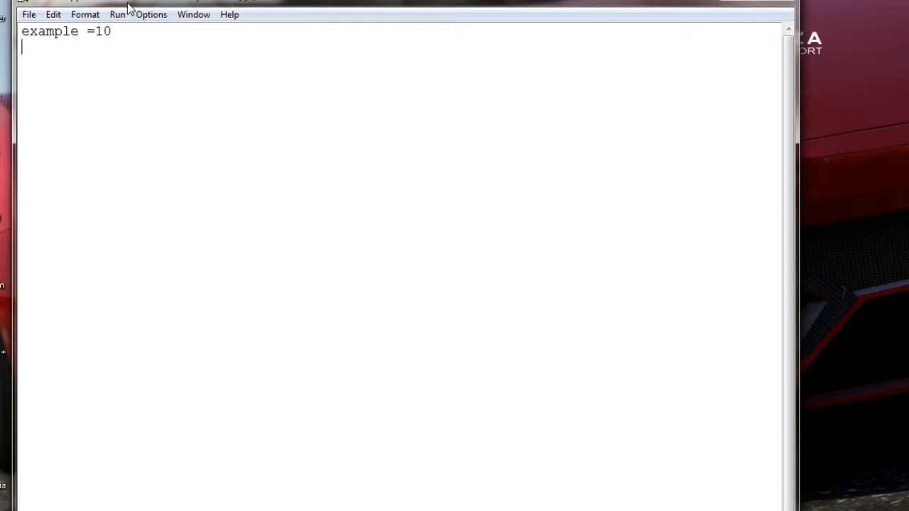
type("print")
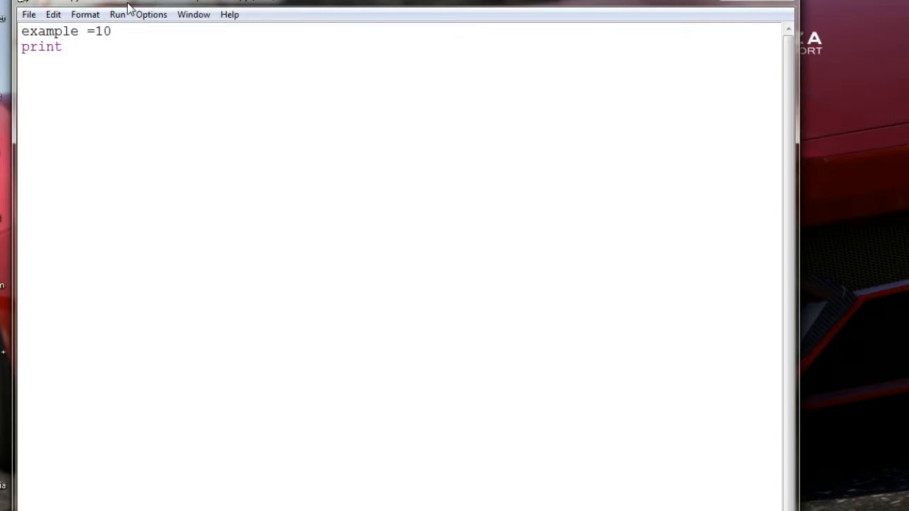
type("(")
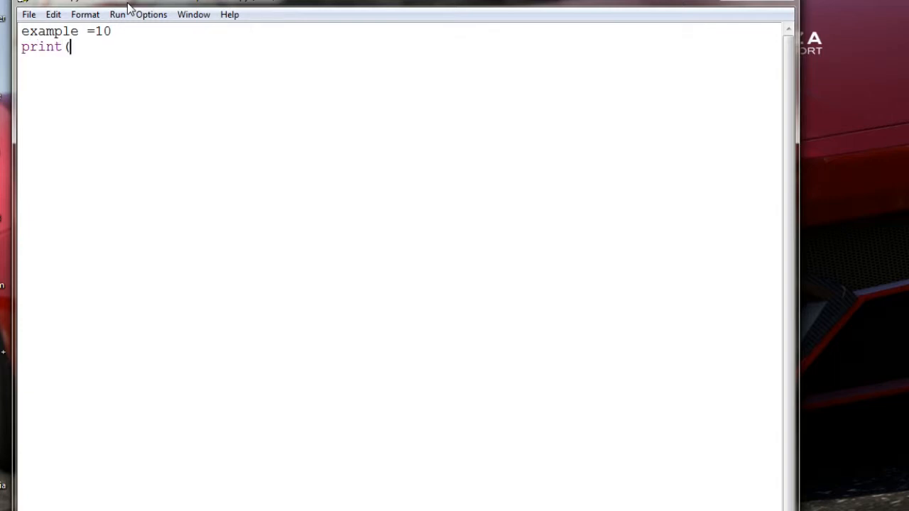
type("exam")
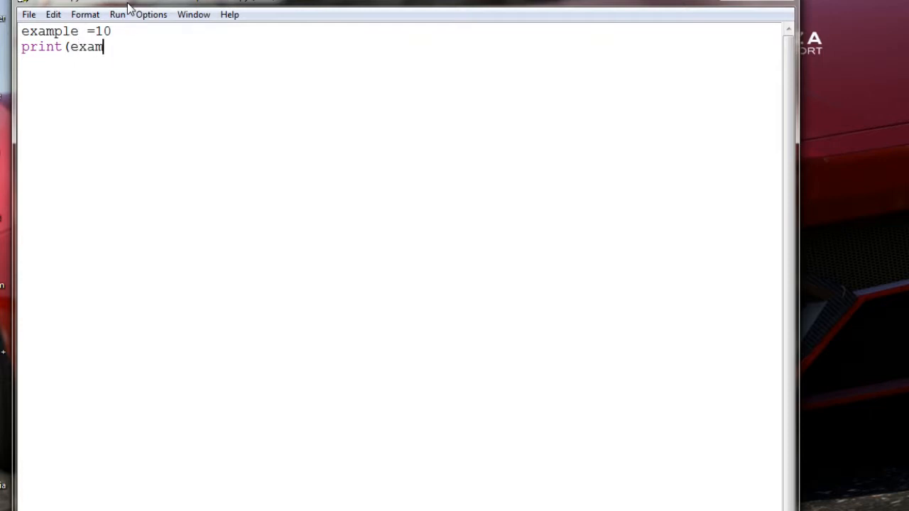
type("ple)")
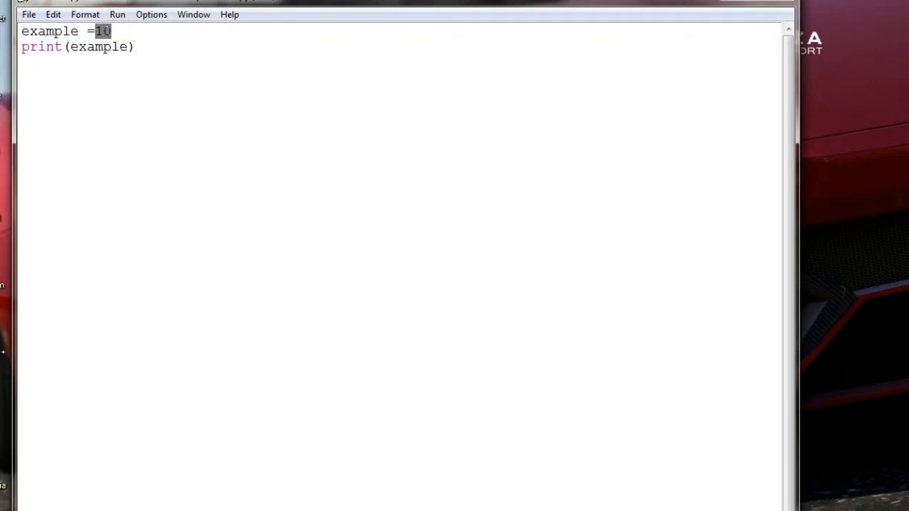
Run the script with F5 to show its output in the Python shell
left_click(93, 30)
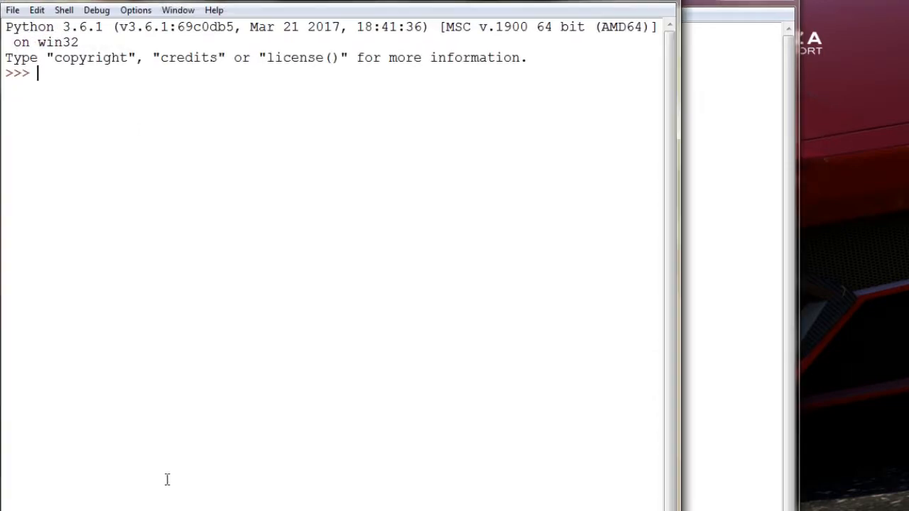
key("F5")
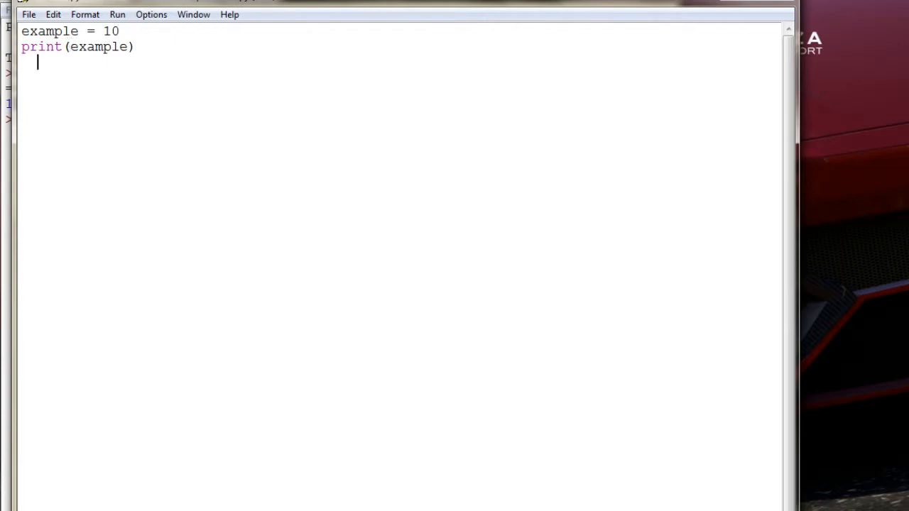
key("F5")
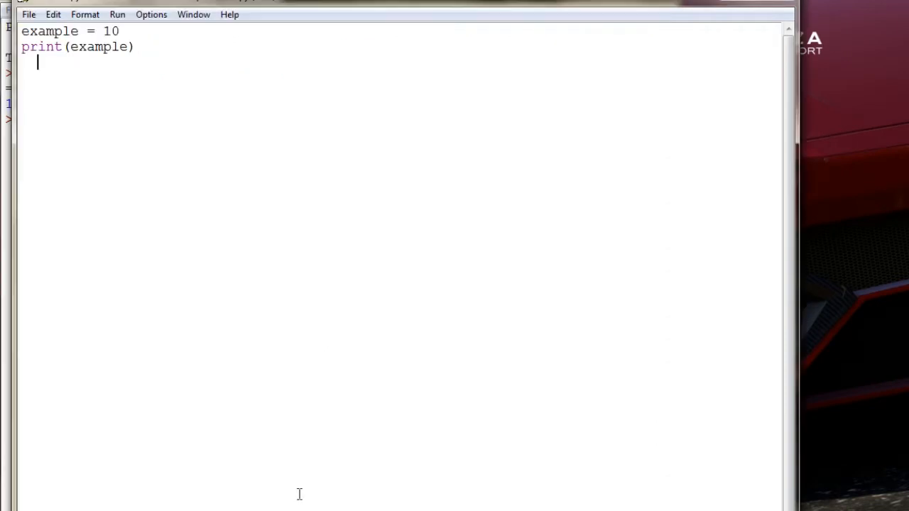
key("F5")
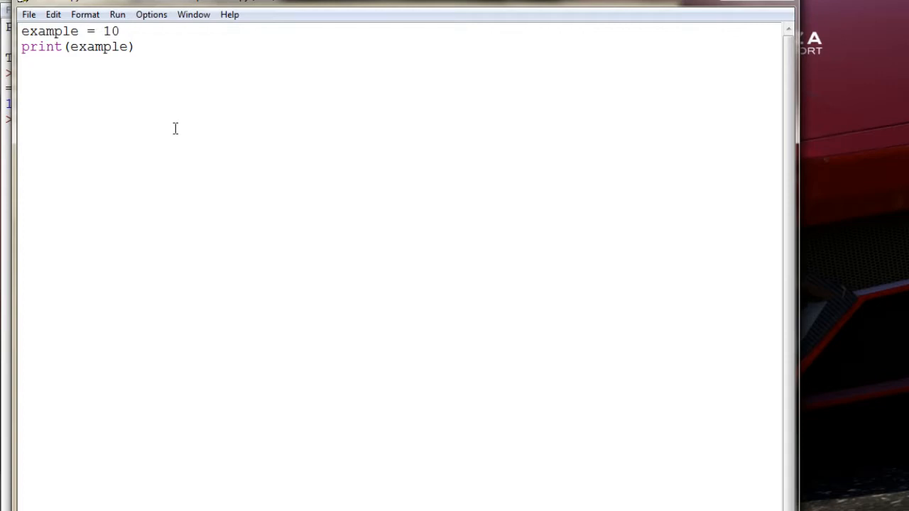
Add separate assignments a=1, b=1 and c=1 below the print line
left_click(38, 108)
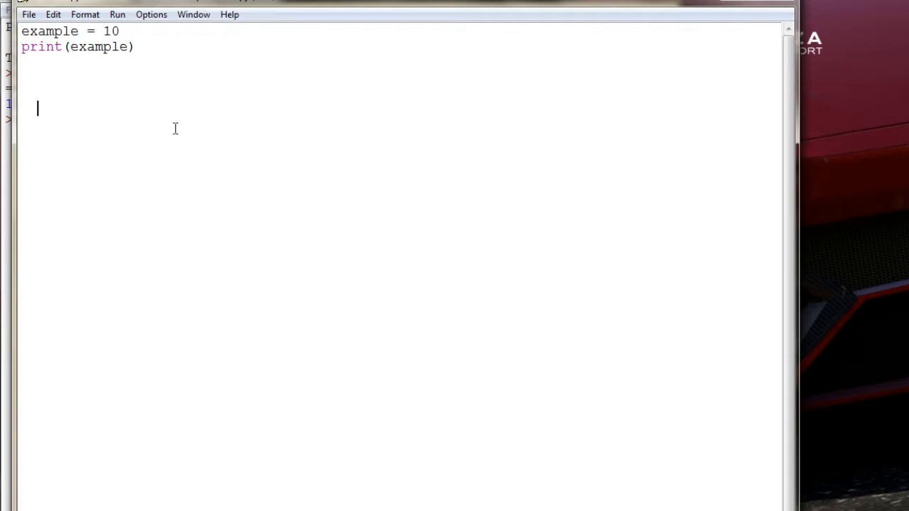
type("a=")
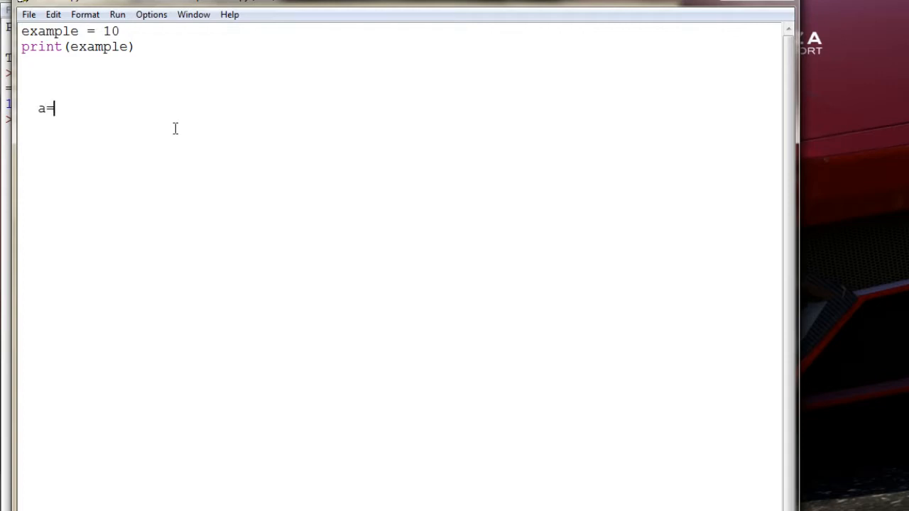
type("1")
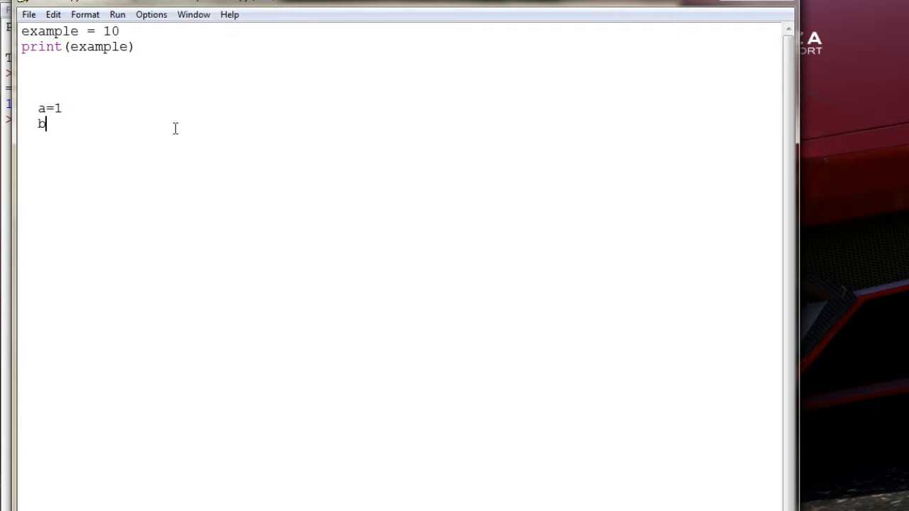
type("=2")
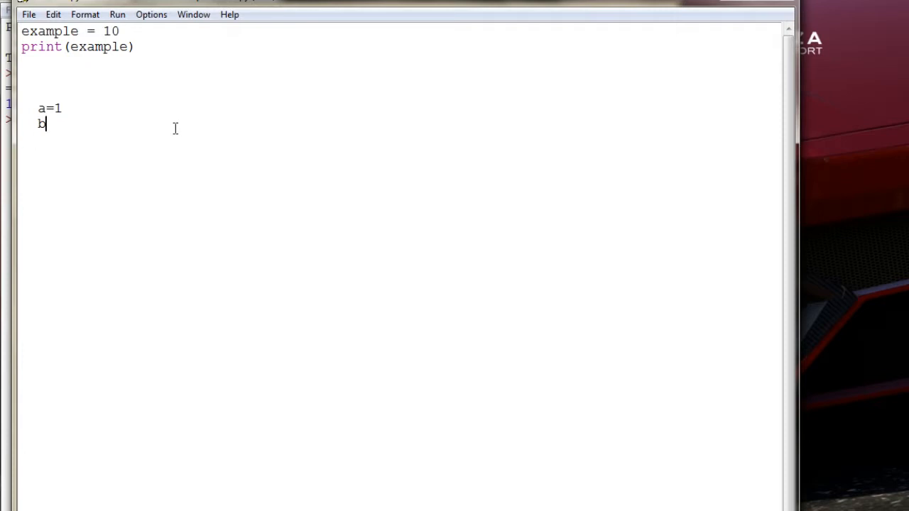
key("Backspace")
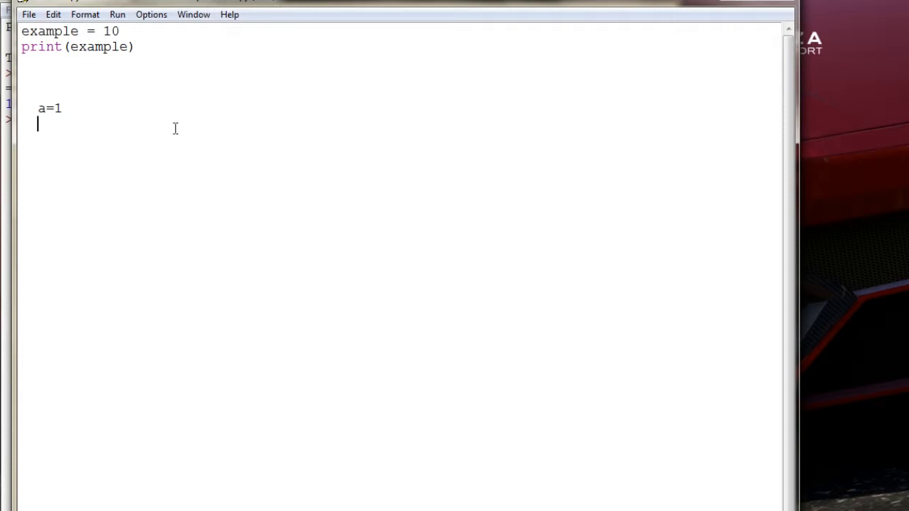
type("b")
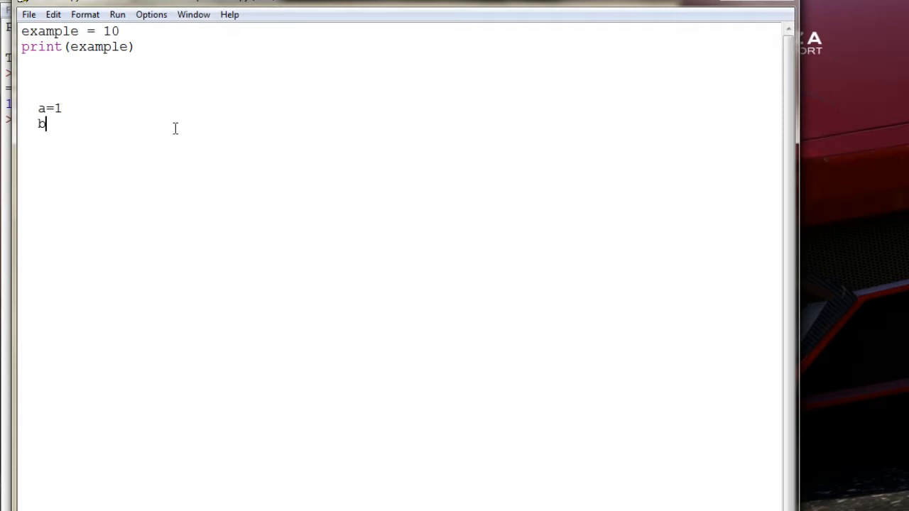
type("=1")
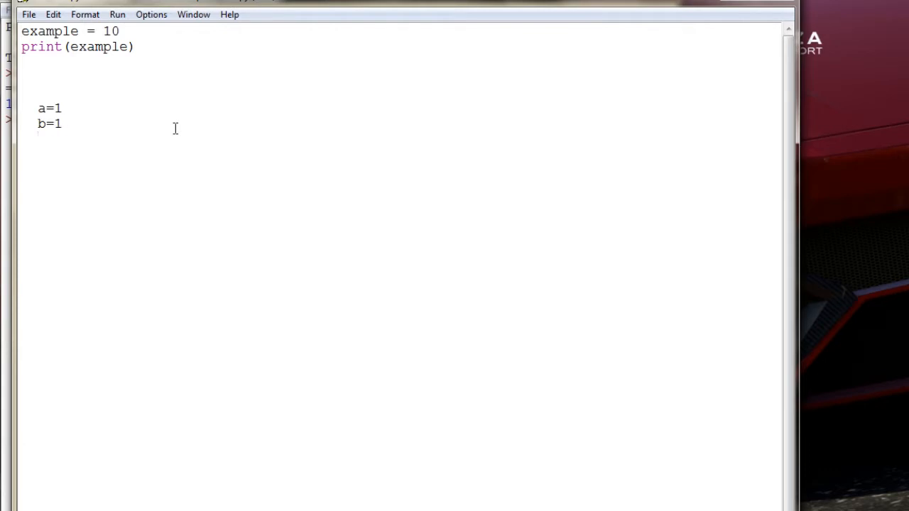
type("c=1")
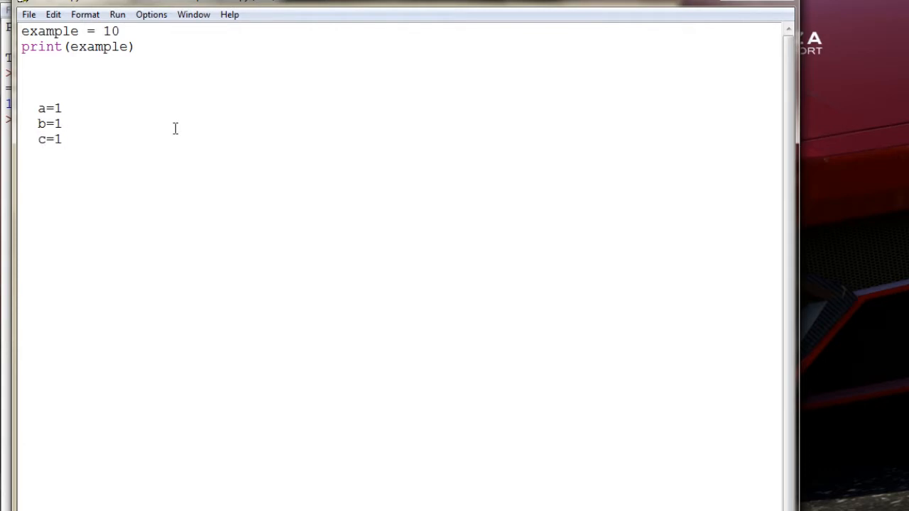
type("a=")
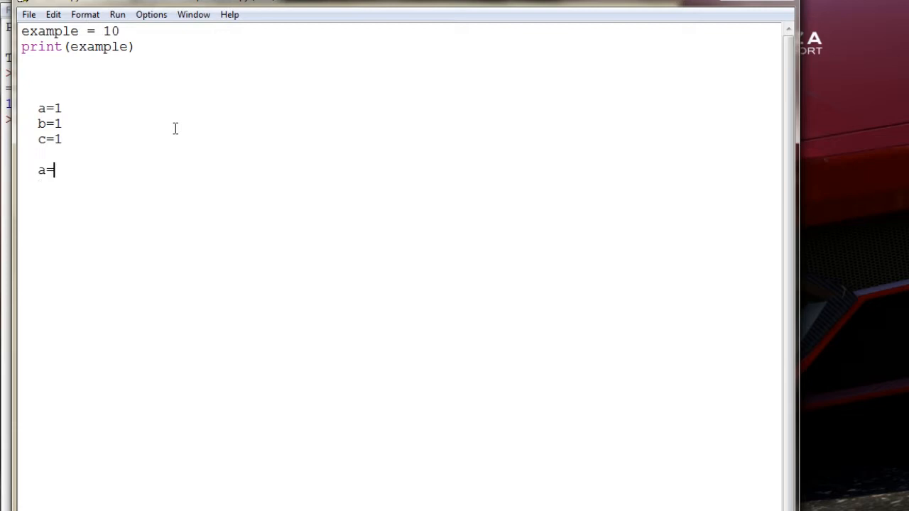
Finish the new line as the chained assignment a=b=c=1
type("b=")
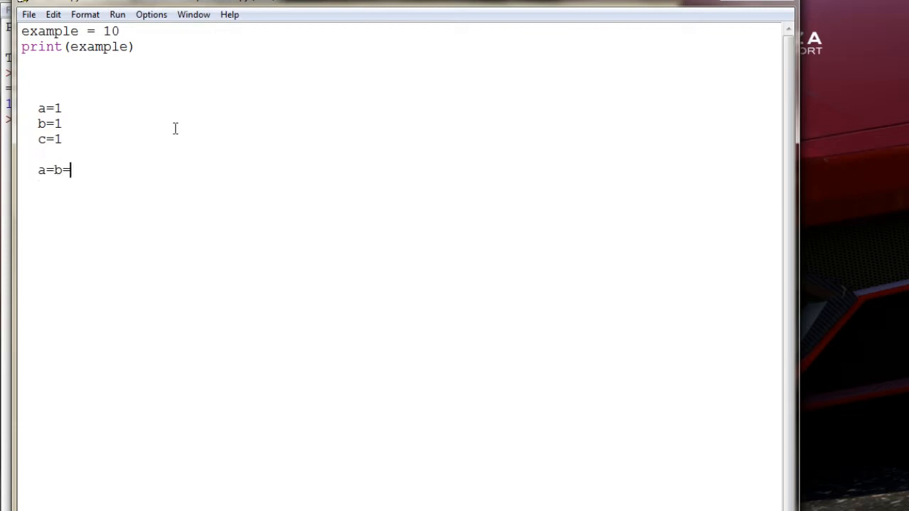
type("c=1")
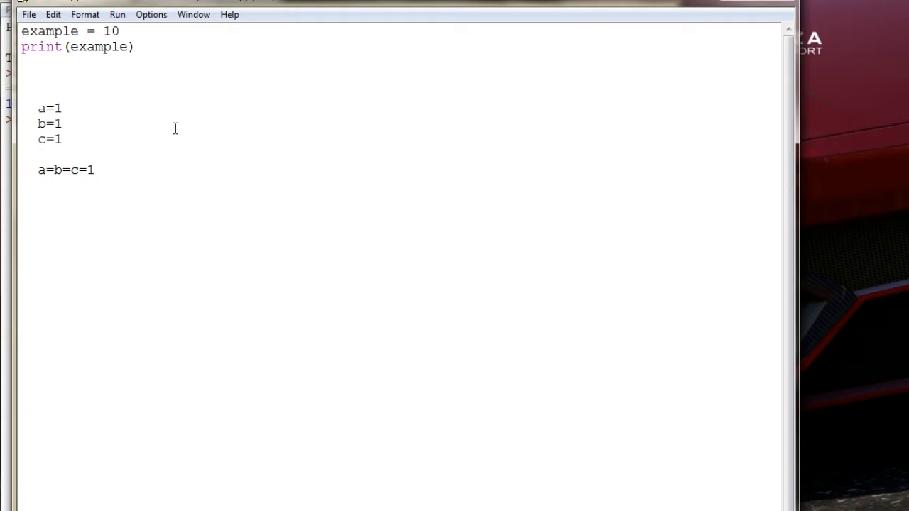
left_click(92, 170)
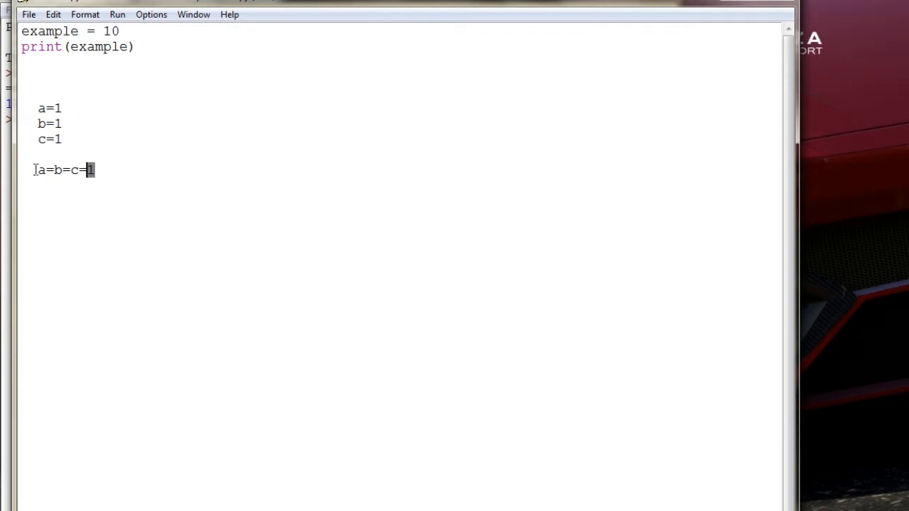
left_click(155, 172)
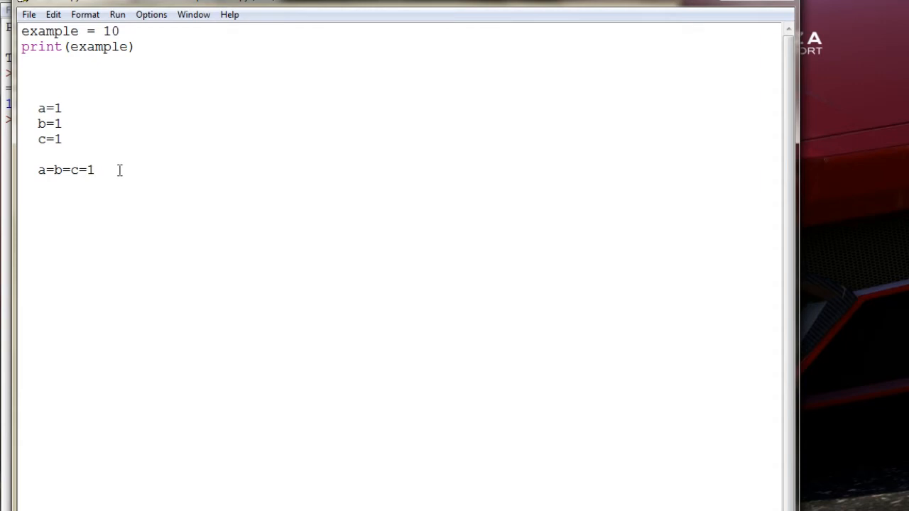
left_click(95, 170)
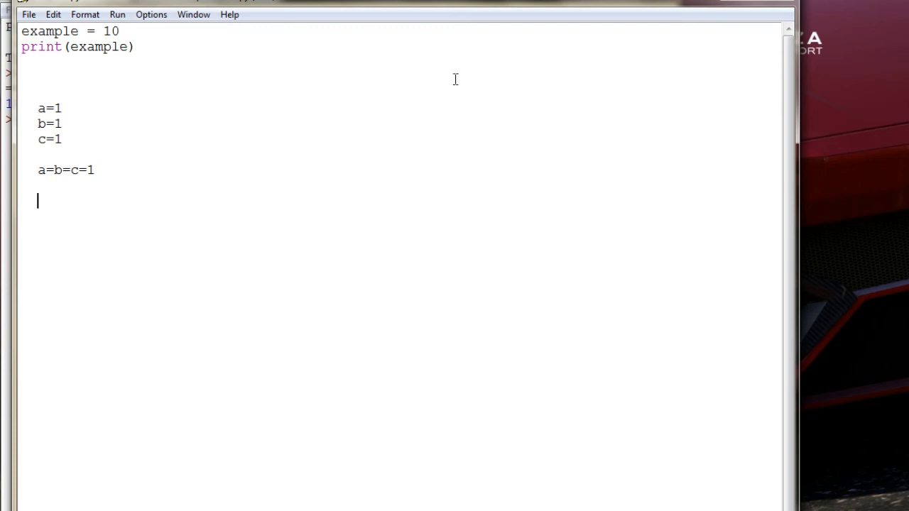
mouse_move(170, 64)
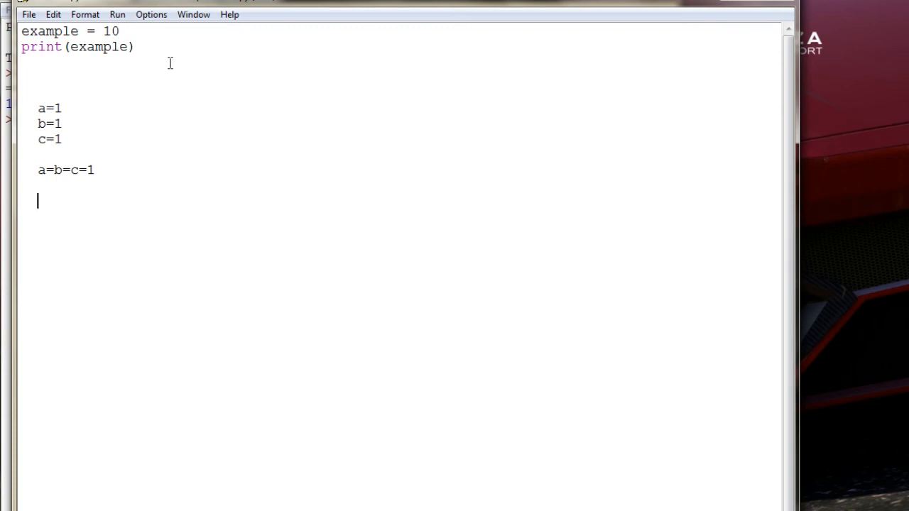